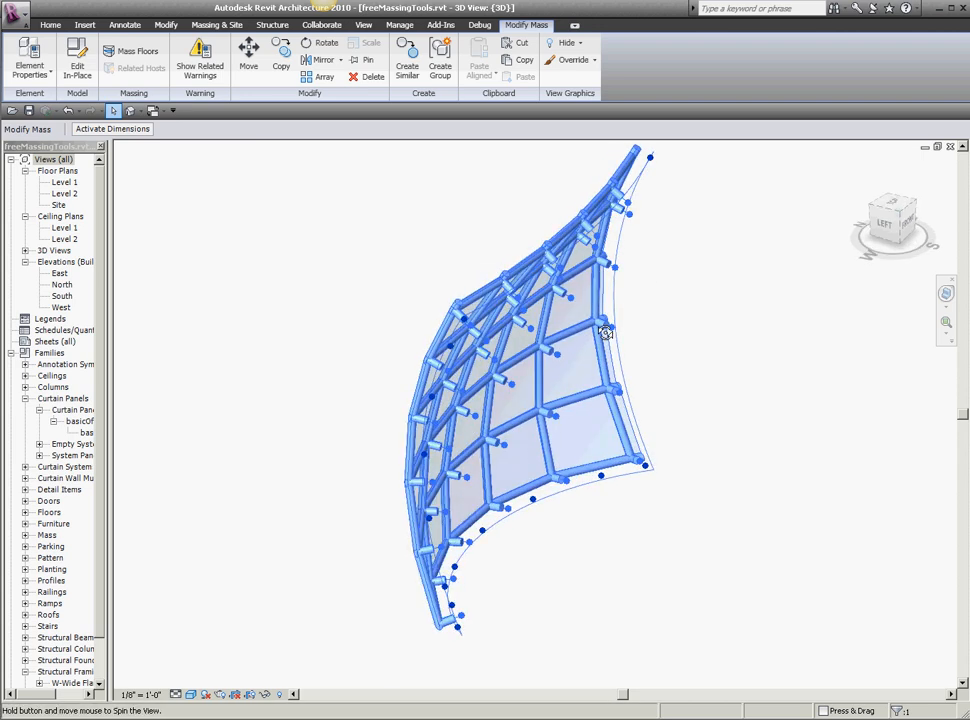
Orbit to the mass front and begin in-place editing, confirming the reference point settings
left_click_drag(600, 330, 496, 256)
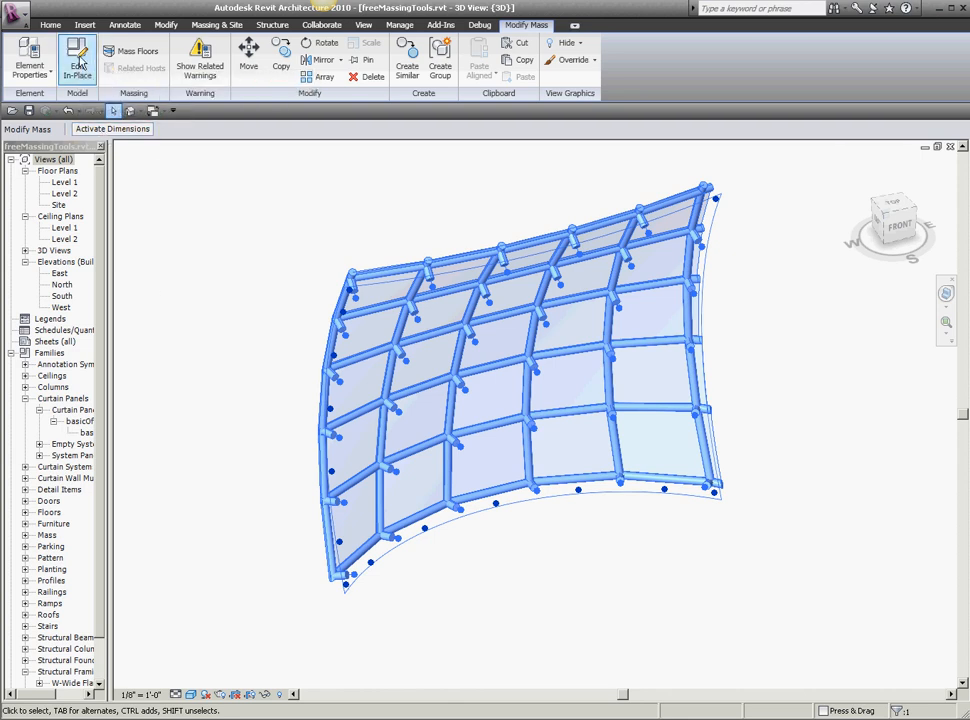
left_click(76, 58)
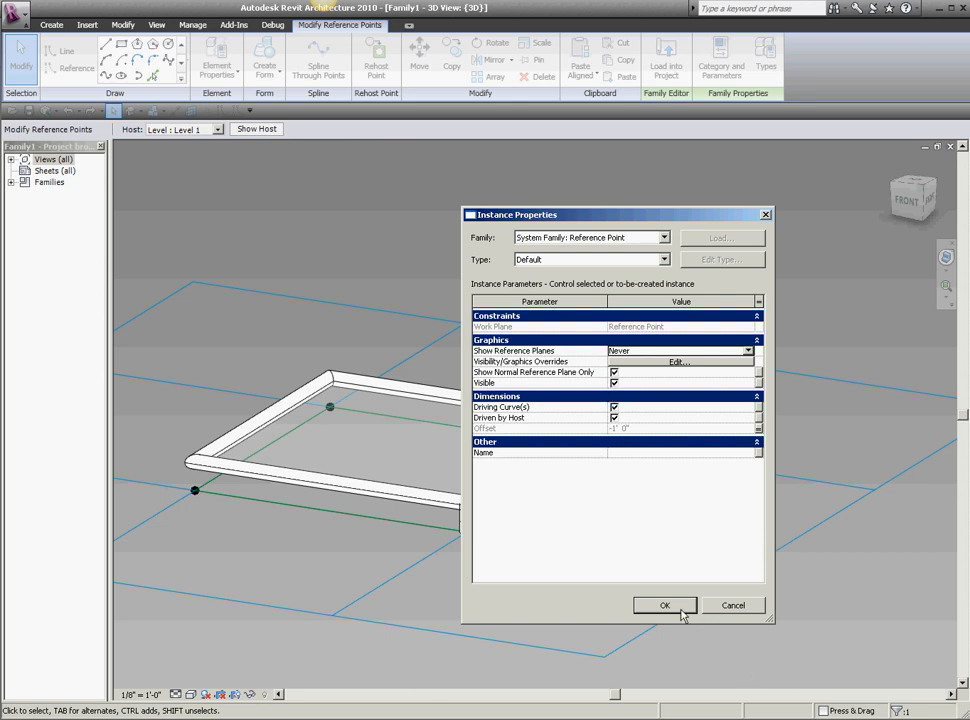
left_click(664, 604)
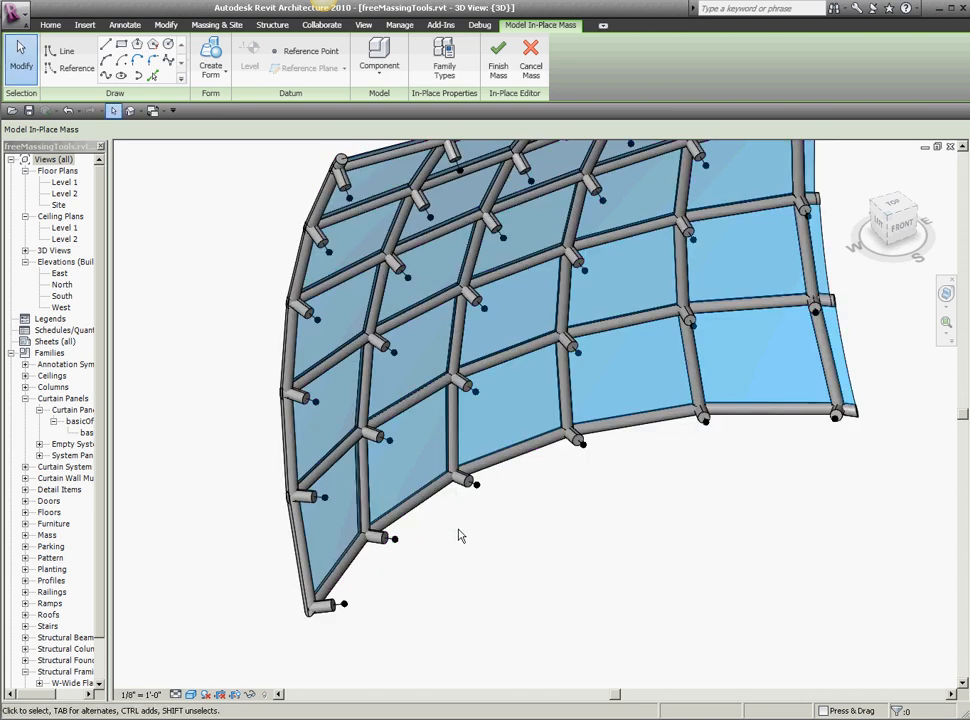
mouse_move(392, 356)
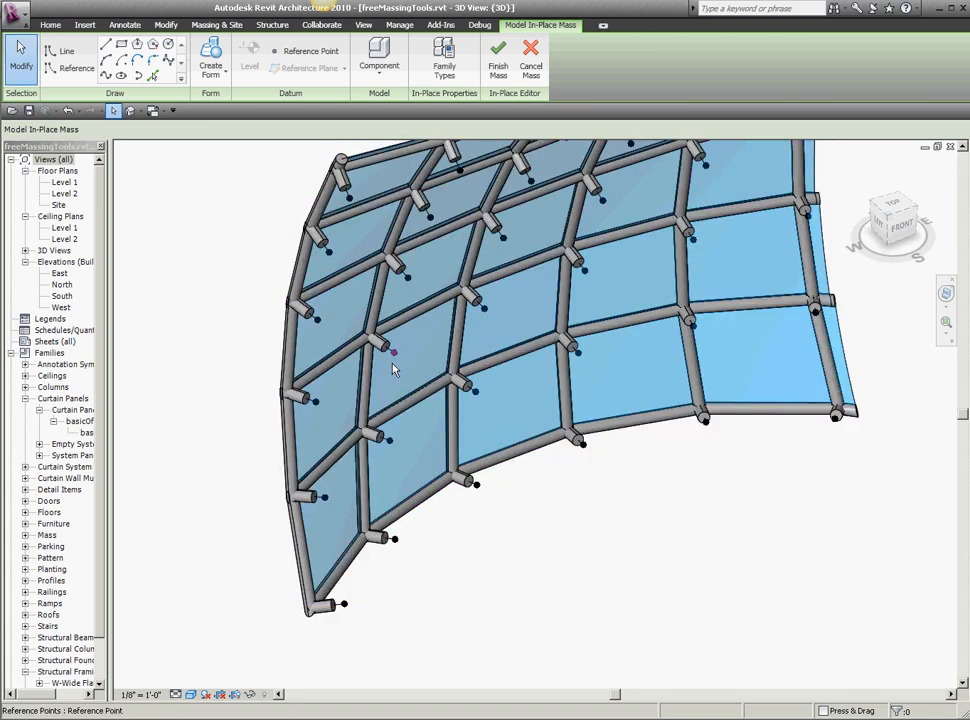
Orbit around the panel mass and activate the Reference line drawing tool
left_click_drag(392, 368, 476, 518)
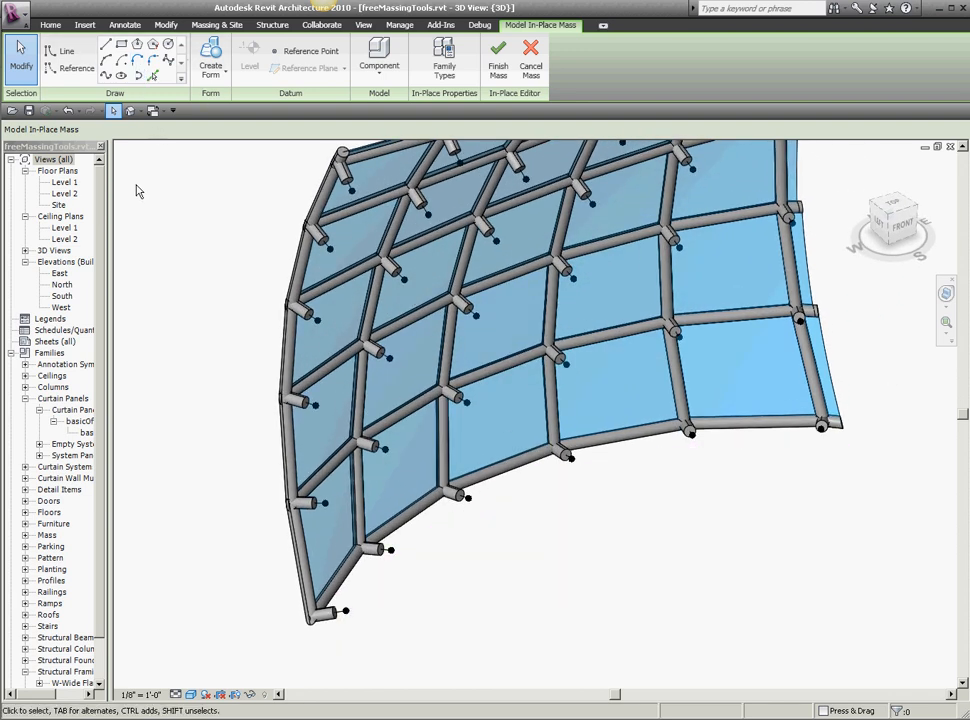
left_click(68, 52)
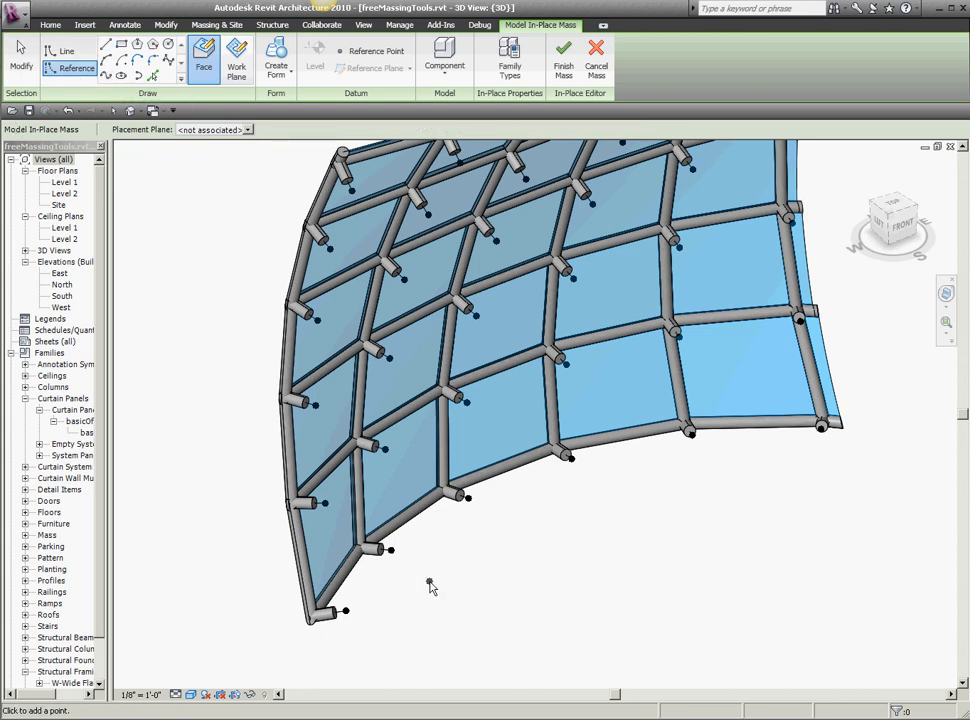
Place spline points on successive curtain panel nodes to run the reference line down the mass
left_click(396, 480)
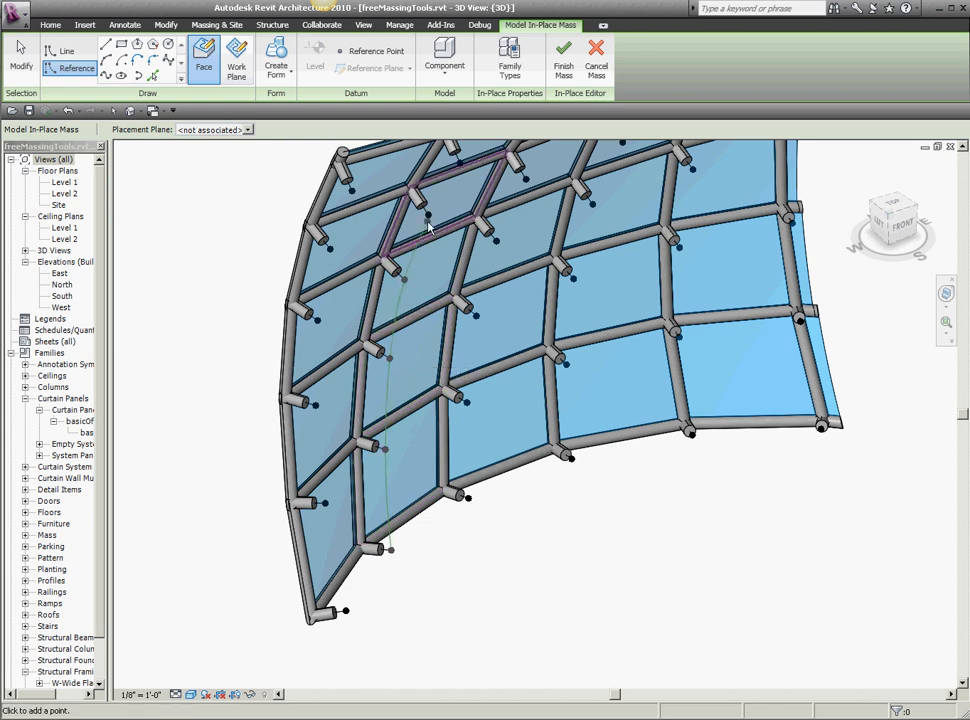
left_click(464, 168)
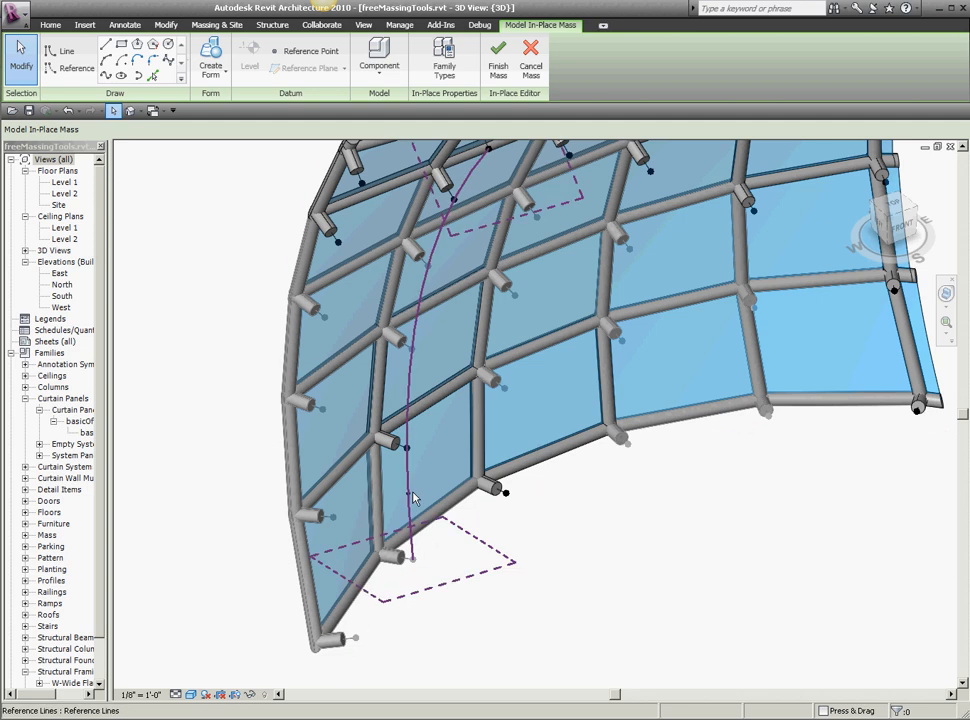
mouse_move(408, 496)
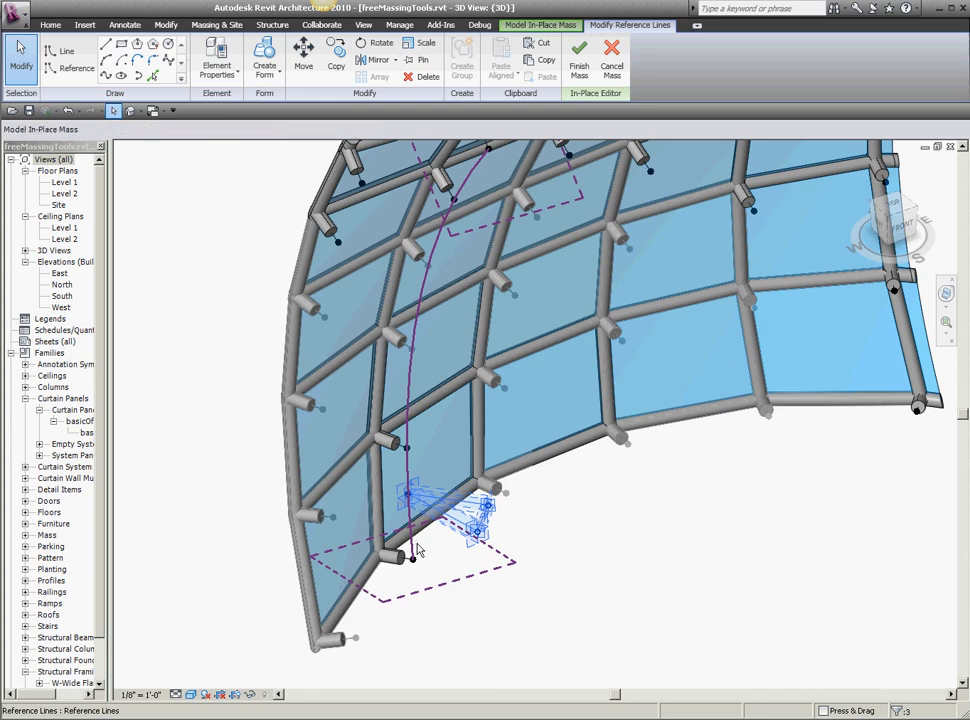
Create a form from the selected spline lines, check it by orbiting, and finish the mass
left_click(264, 60)
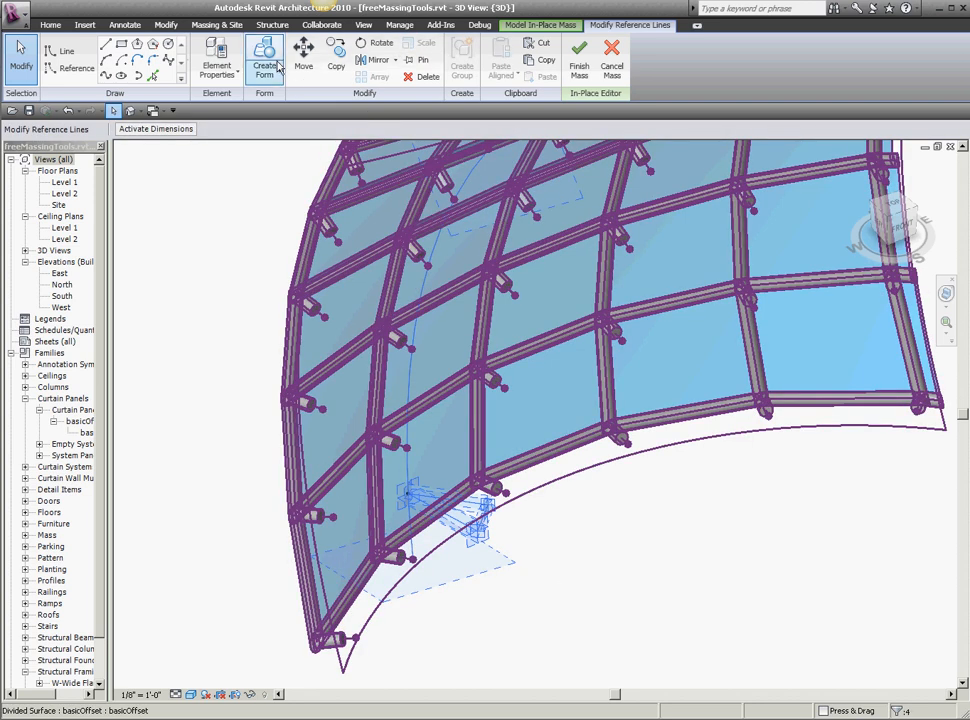
left_click(264, 60)
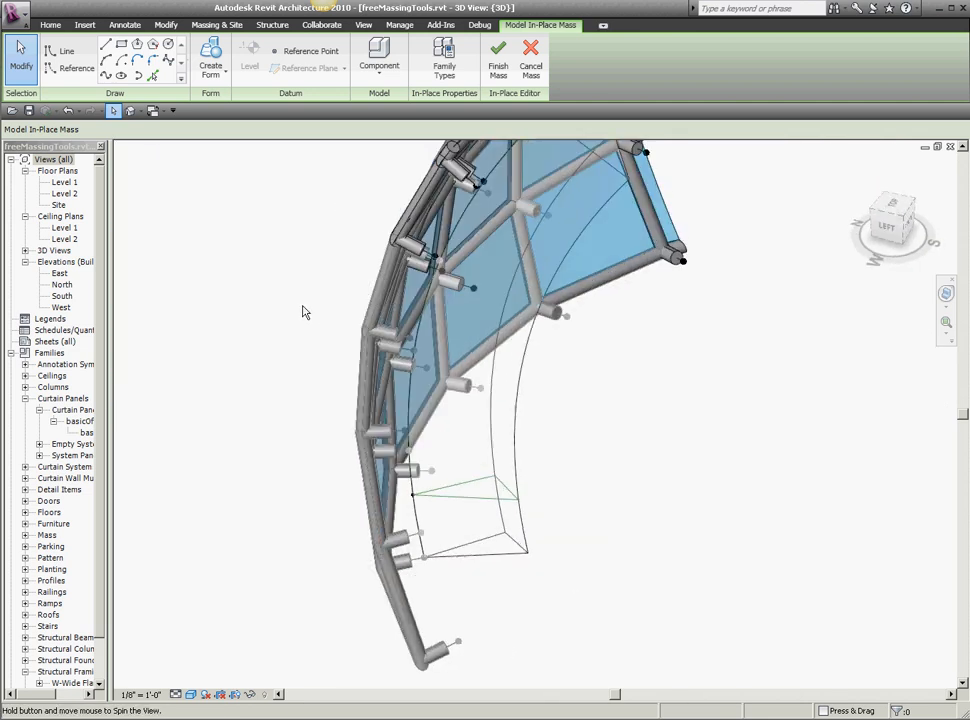
left_click_drag(304, 312, 196, 412)
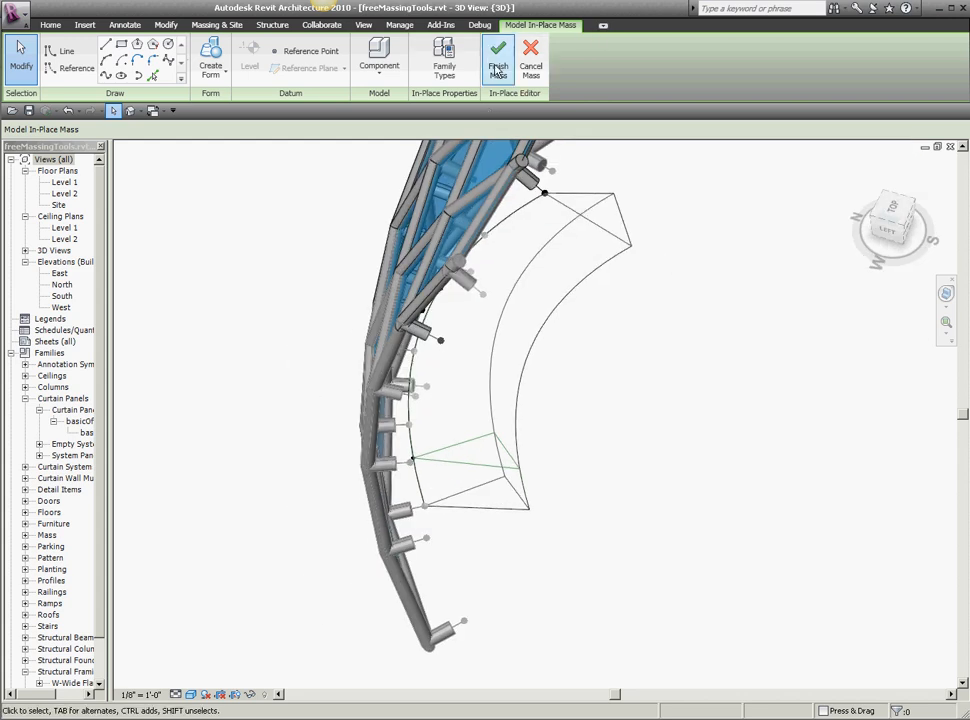
left_click(498, 60)
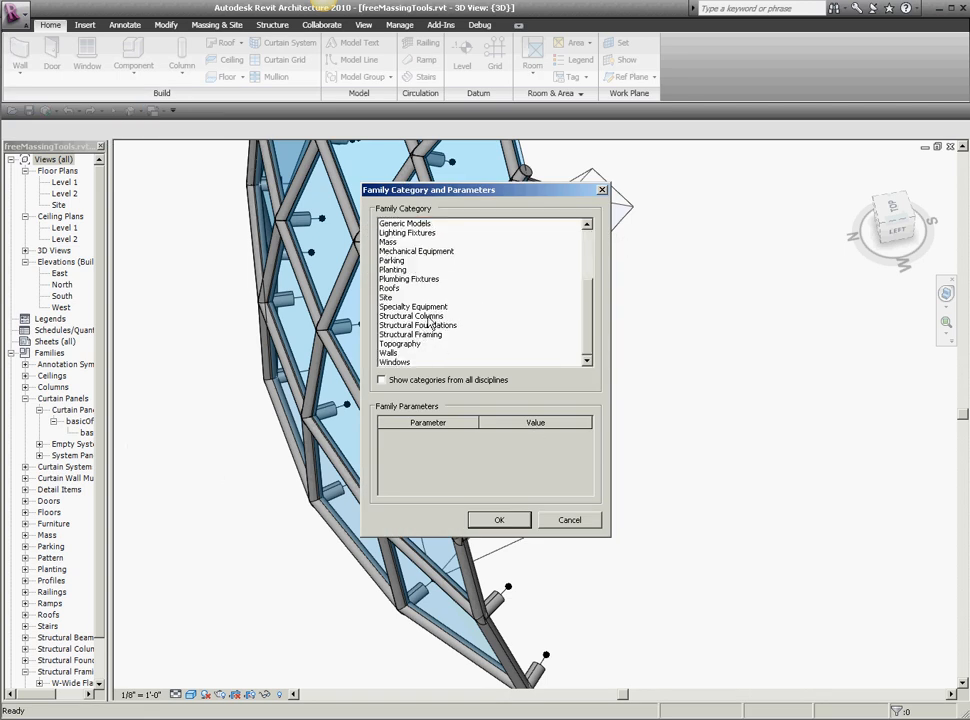
mouse_move(418, 344)
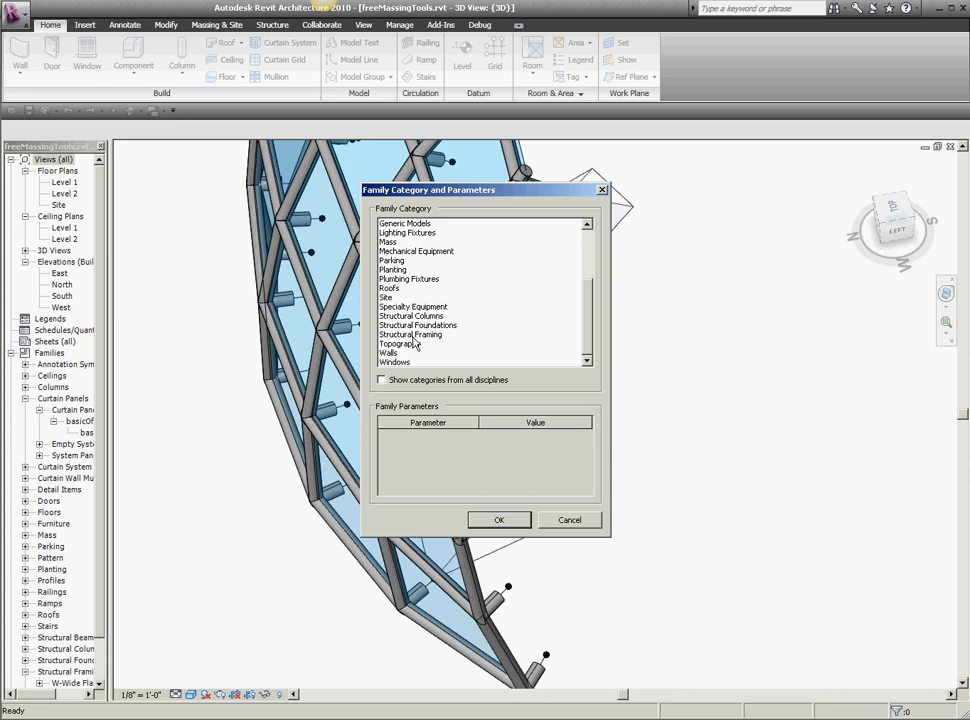
Create the in-place component in the Structural Columns category with the default name
left_click(410, 316)
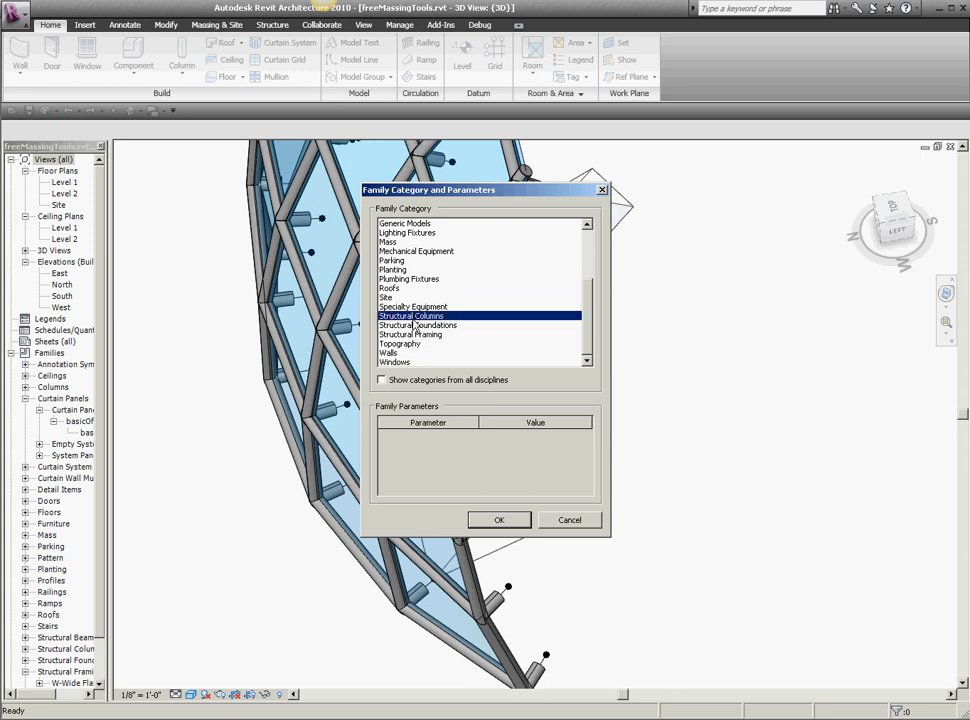
left_click(498, 520)
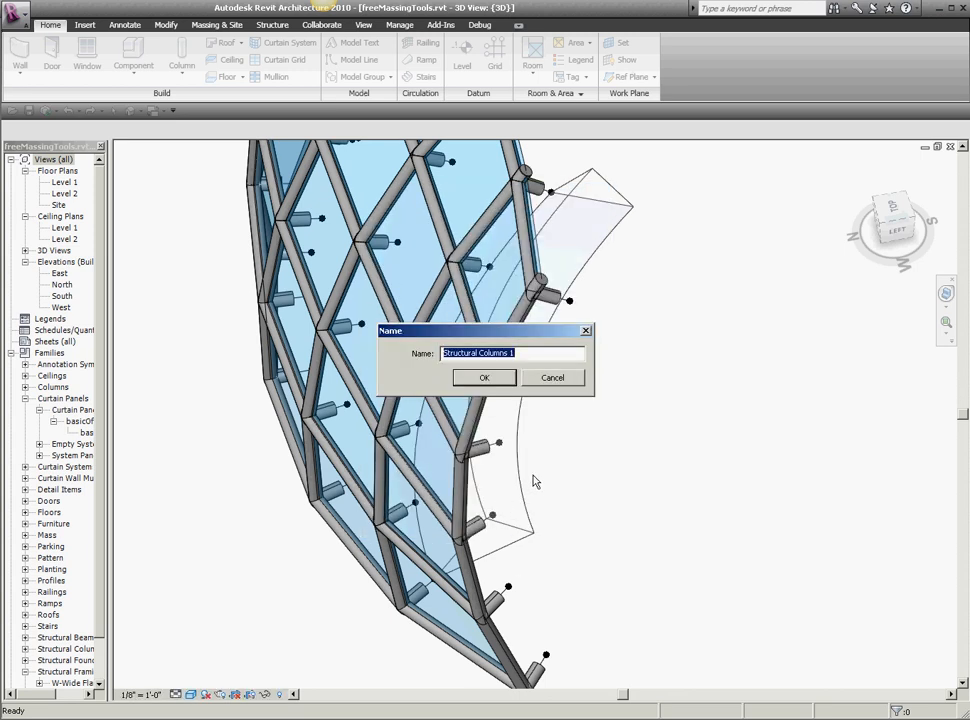
left_click(484, 376)
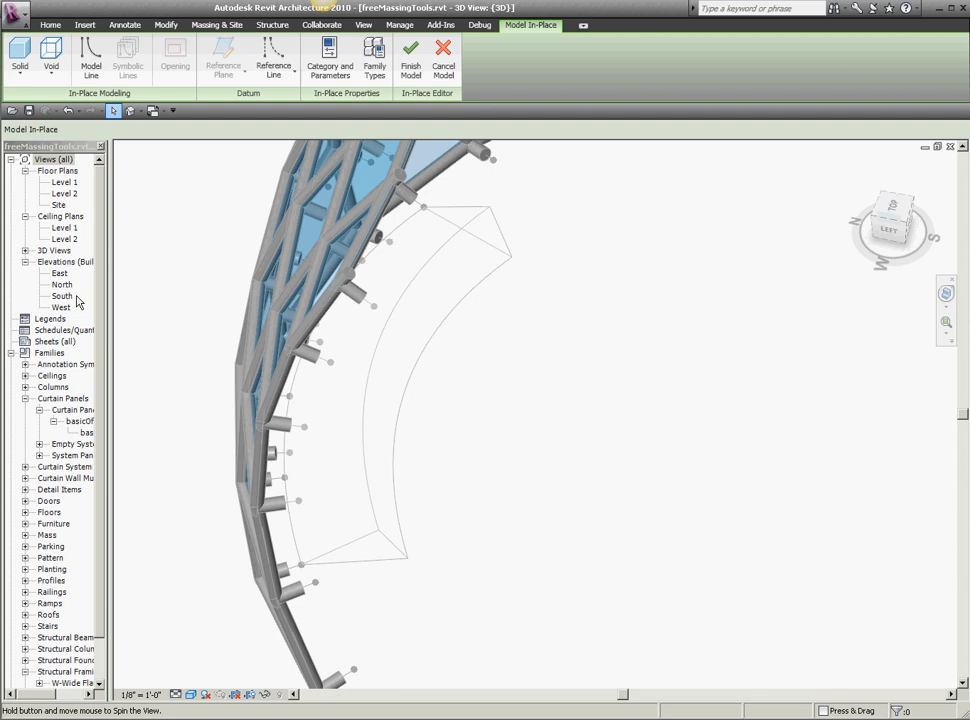
Begin a sweep and pick the spline edge of Mass 1 as its path
left_click(20, 56)
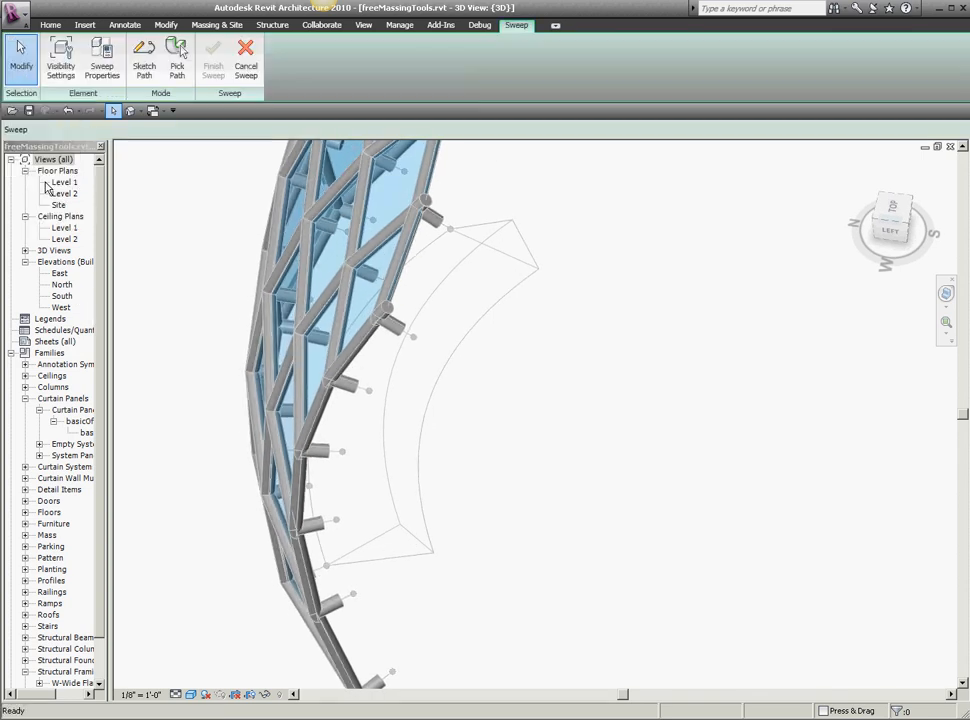
left_click(176, 56)
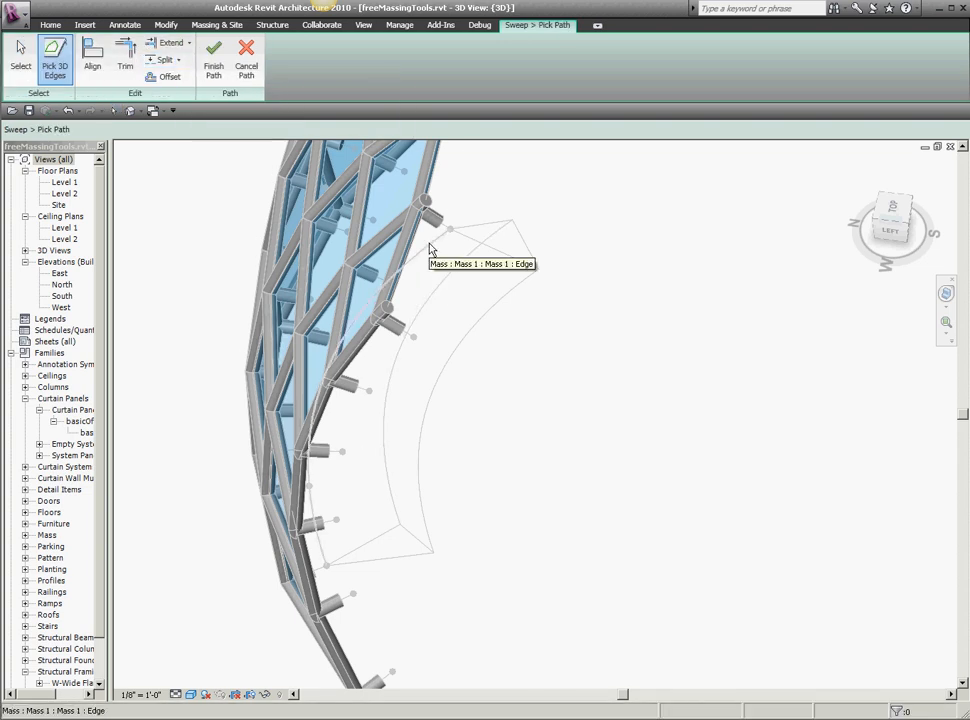
left_click(430, 240)
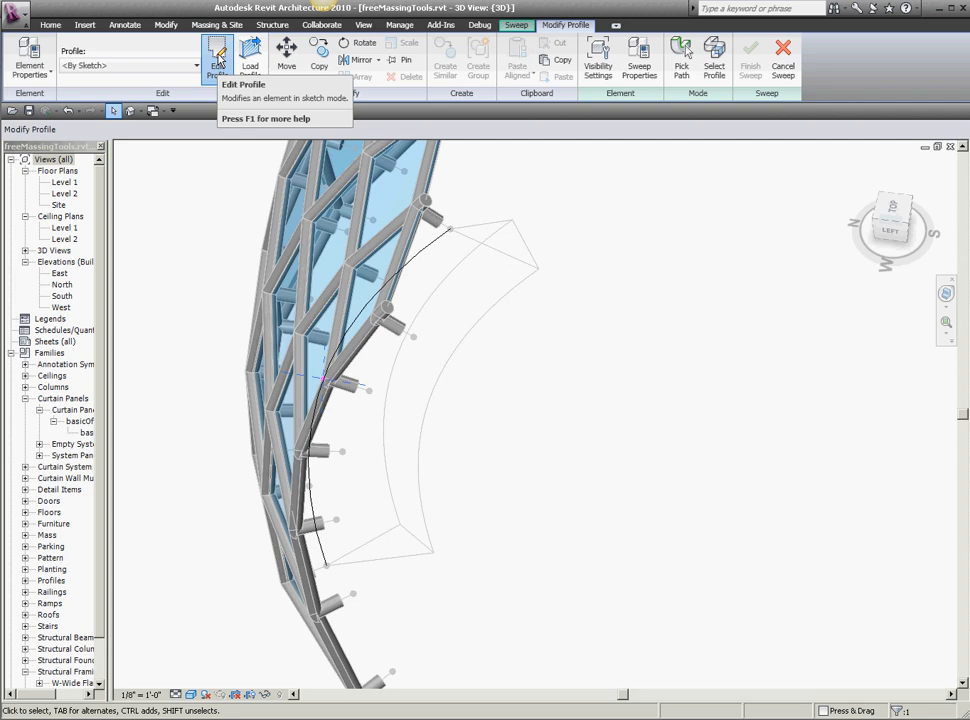
Sketch a small circular cross-section profile and finish the sweep into a curved column
left_click(216, 56)
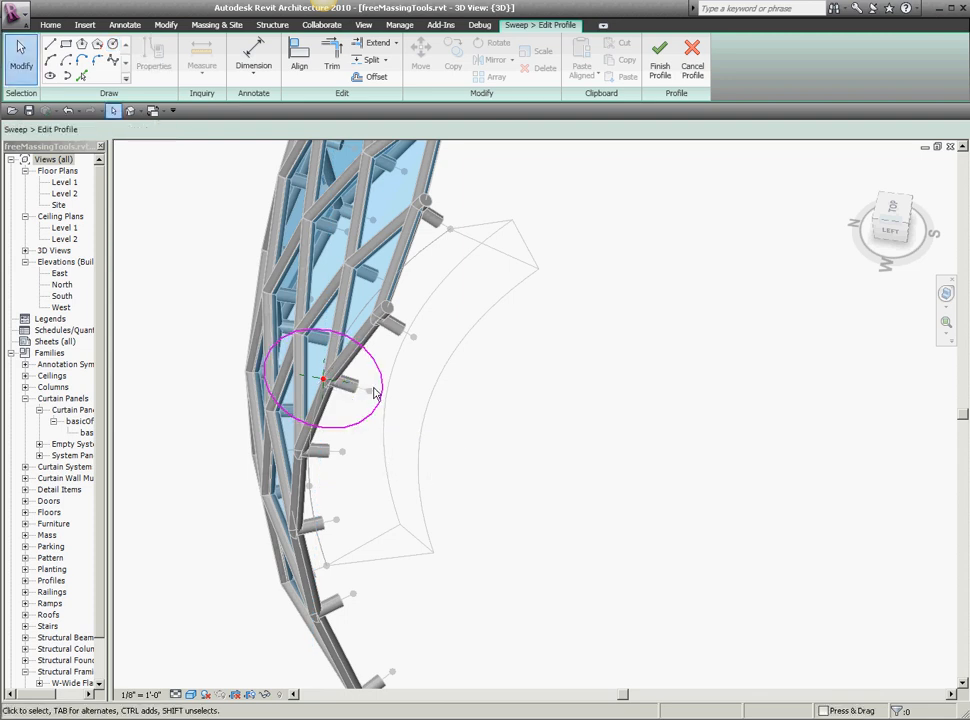
mouse_move(408, 336)
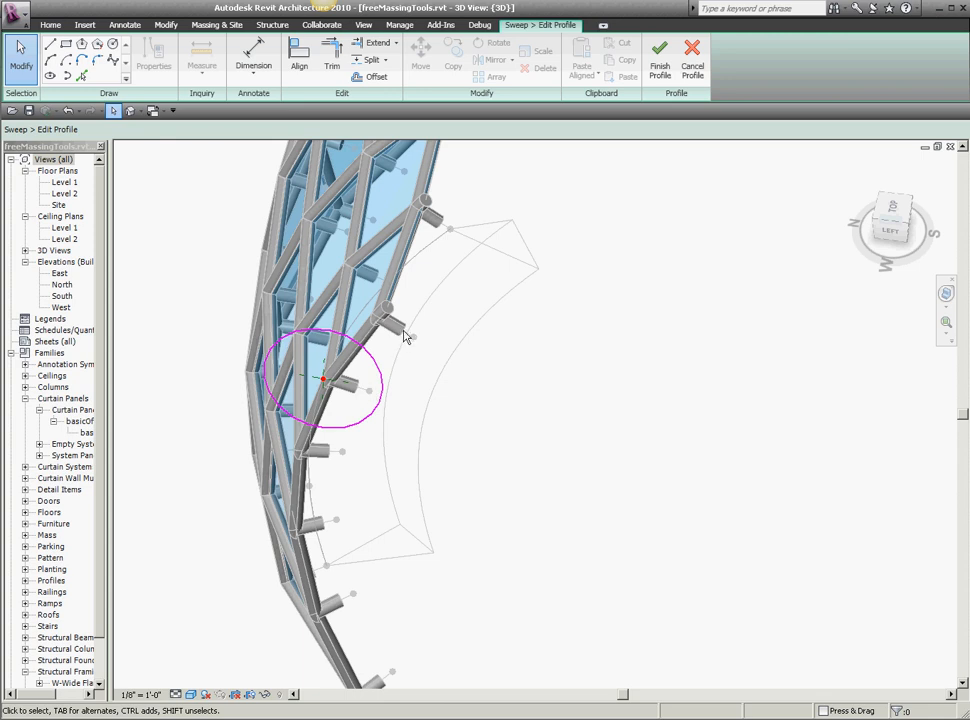
mouse_move(400, 348)
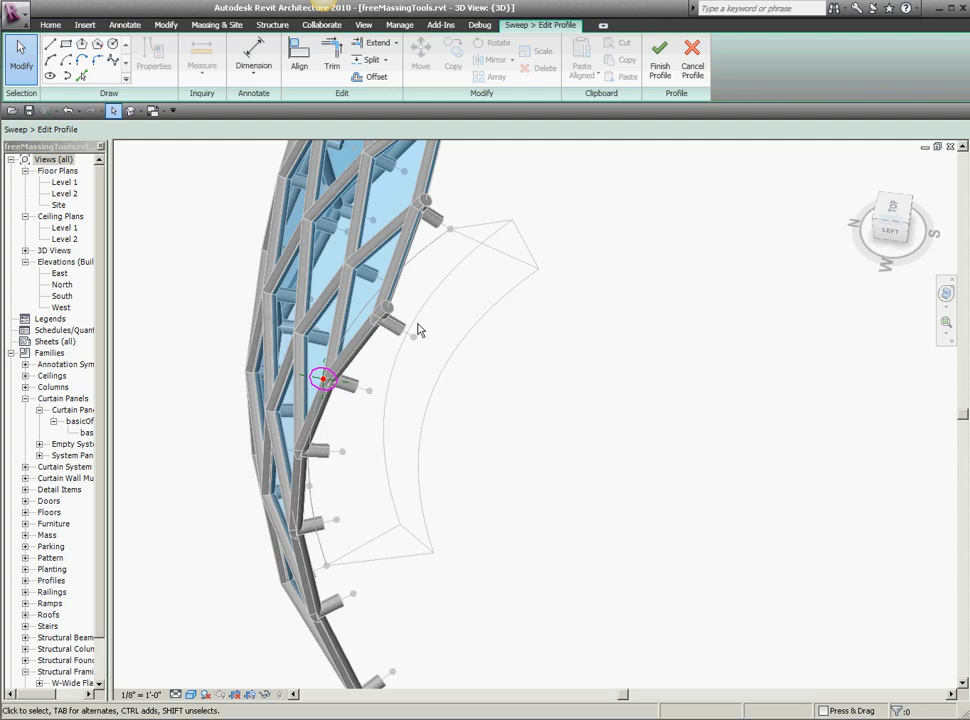
mouse_move(418, 344)
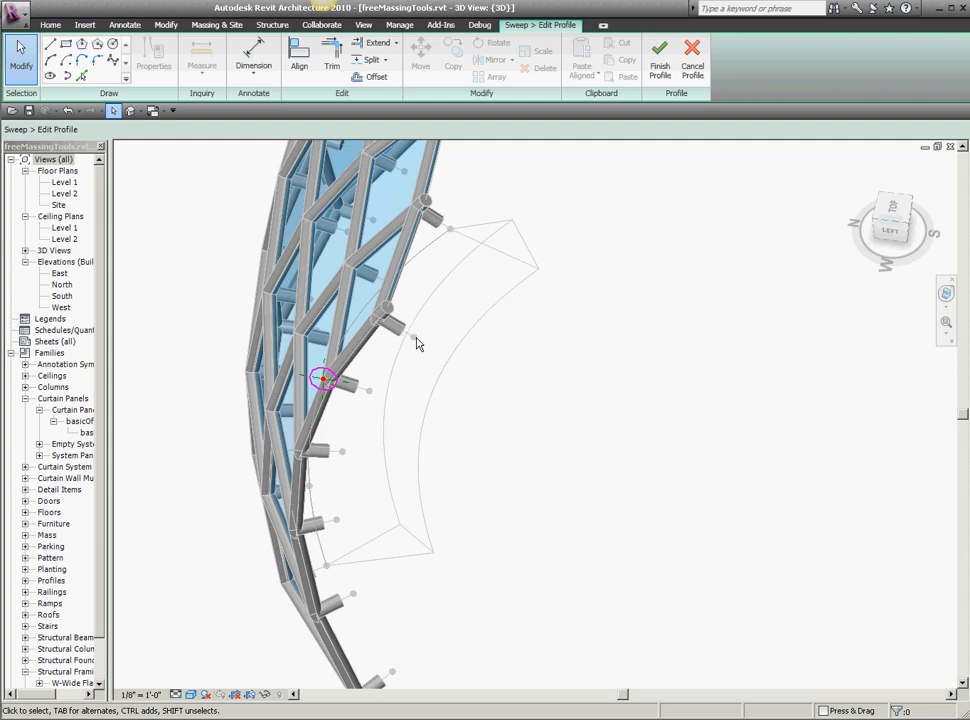
mouse_move(416, 344)
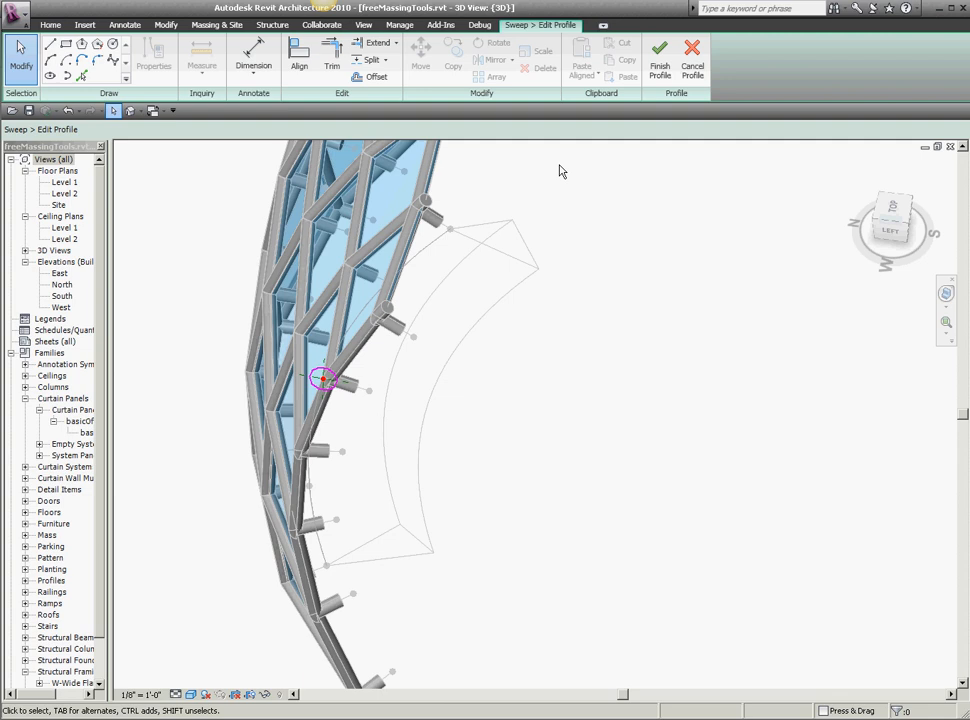
mouse_move(564, 292)
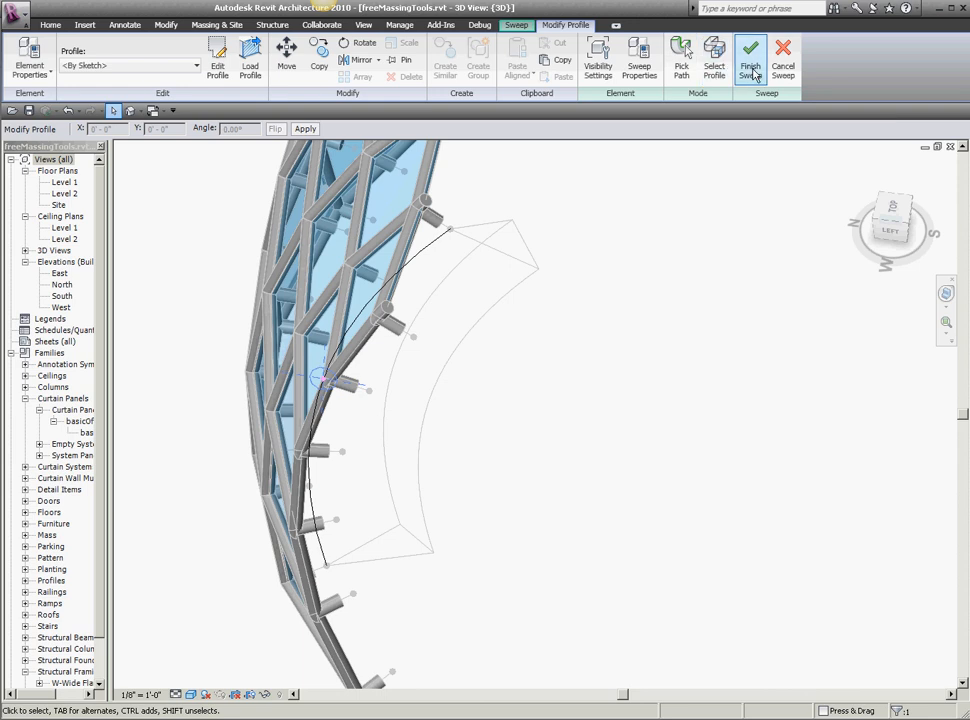
left_click(750, 56)
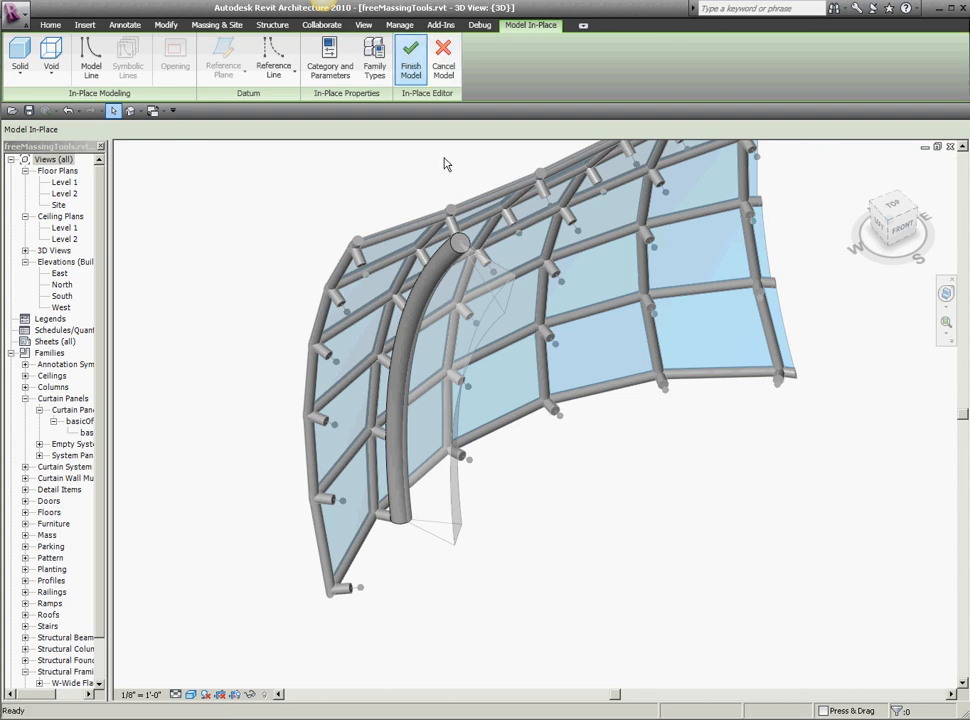
Finish the in-place column model and zoom out over the whole panel wall
left_click(410, 56)
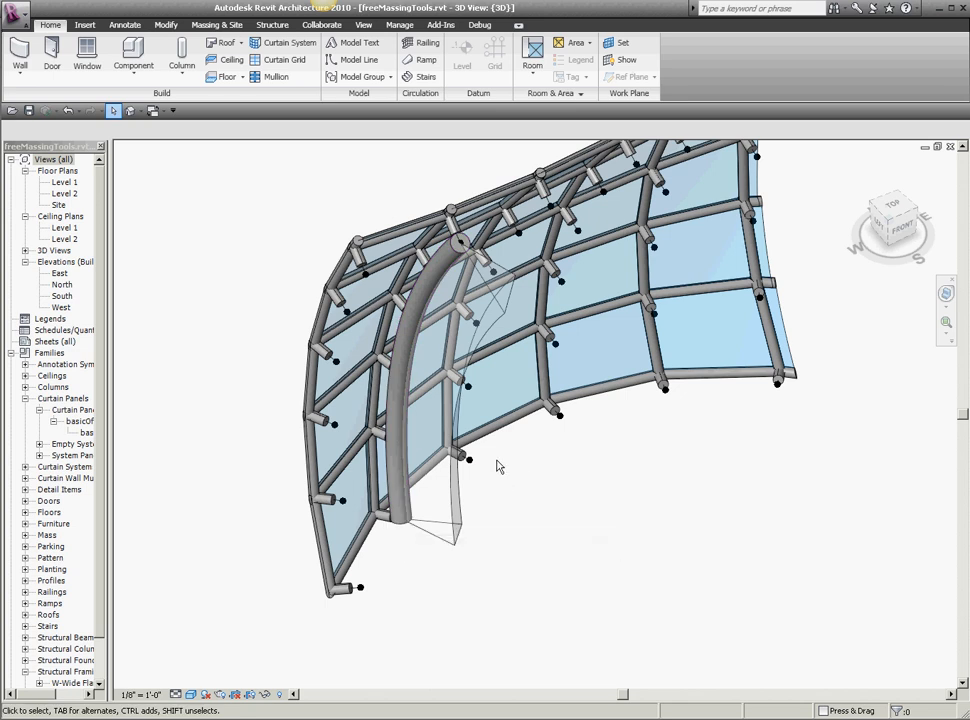
left_click(216, 24)
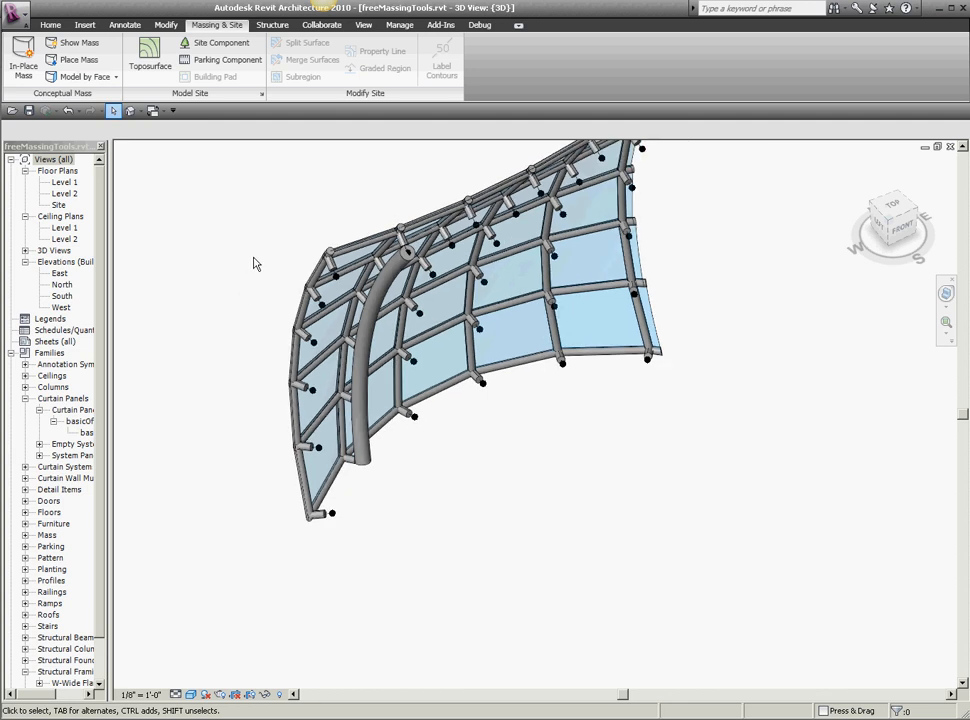
left_click_drag(460, 340, 540, 230)
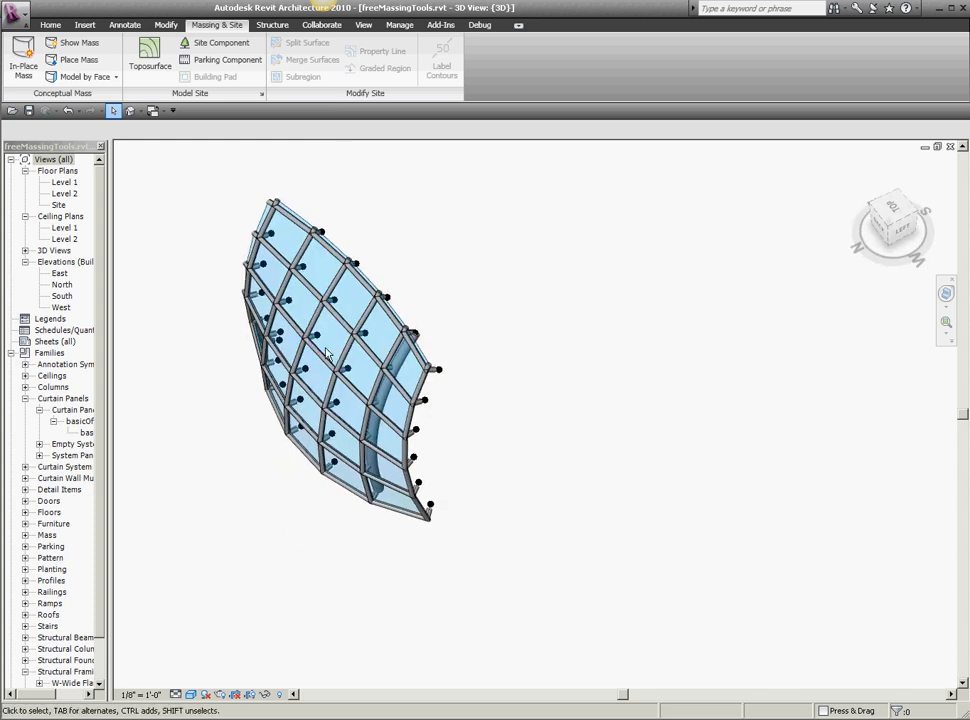
Turn on Show Mass and orbit to view the curved column beside the panels
left_click(72, 42)
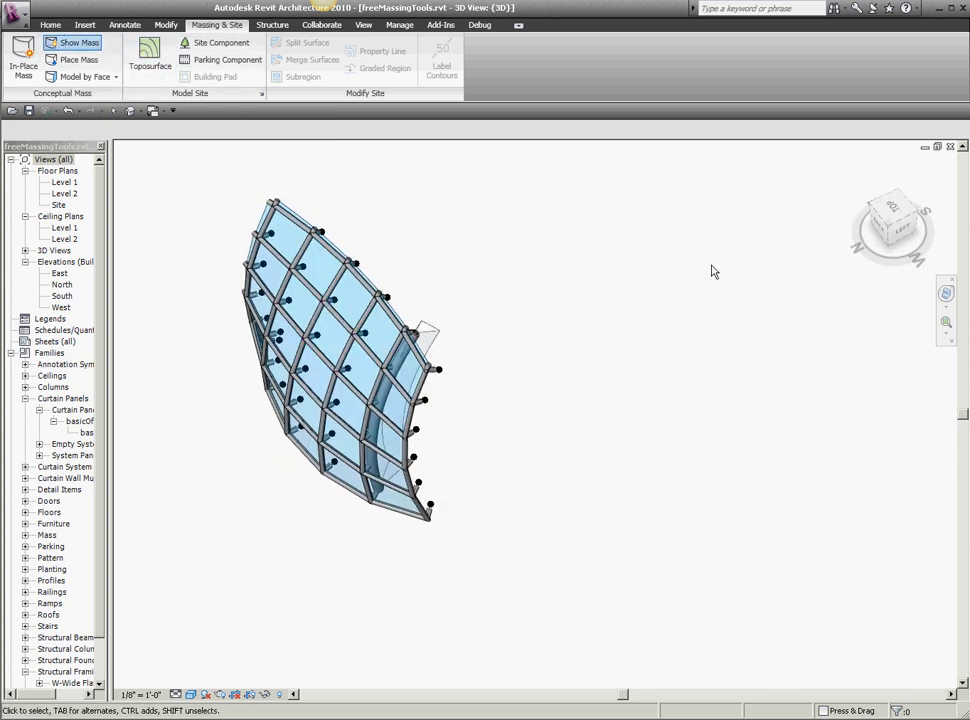
left_click(340, 350)
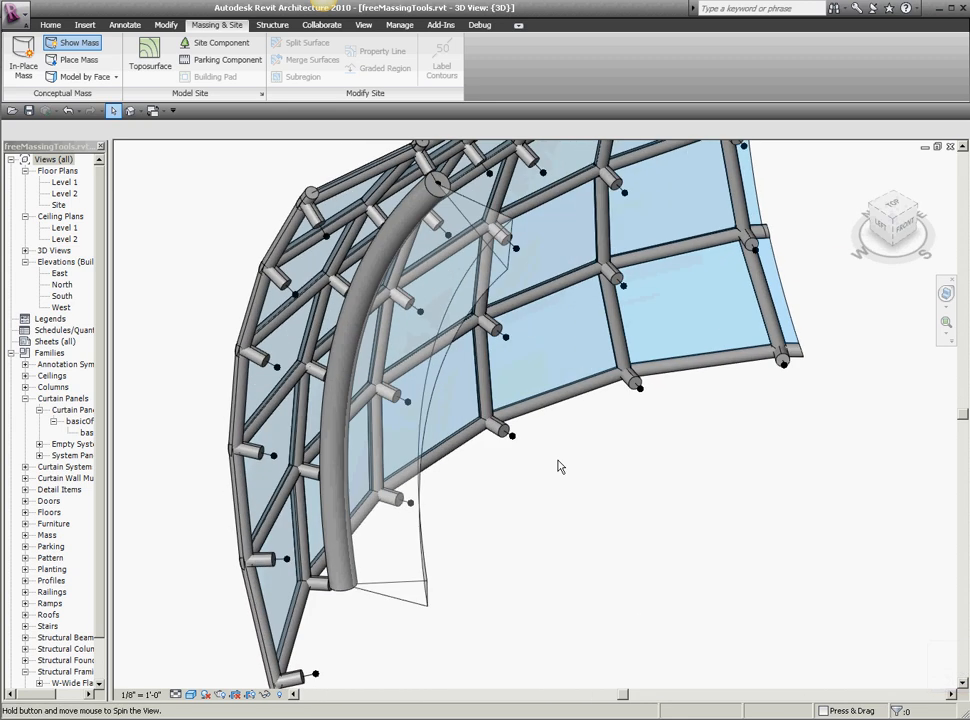
left_click_drag(560, 466, 540, 476)
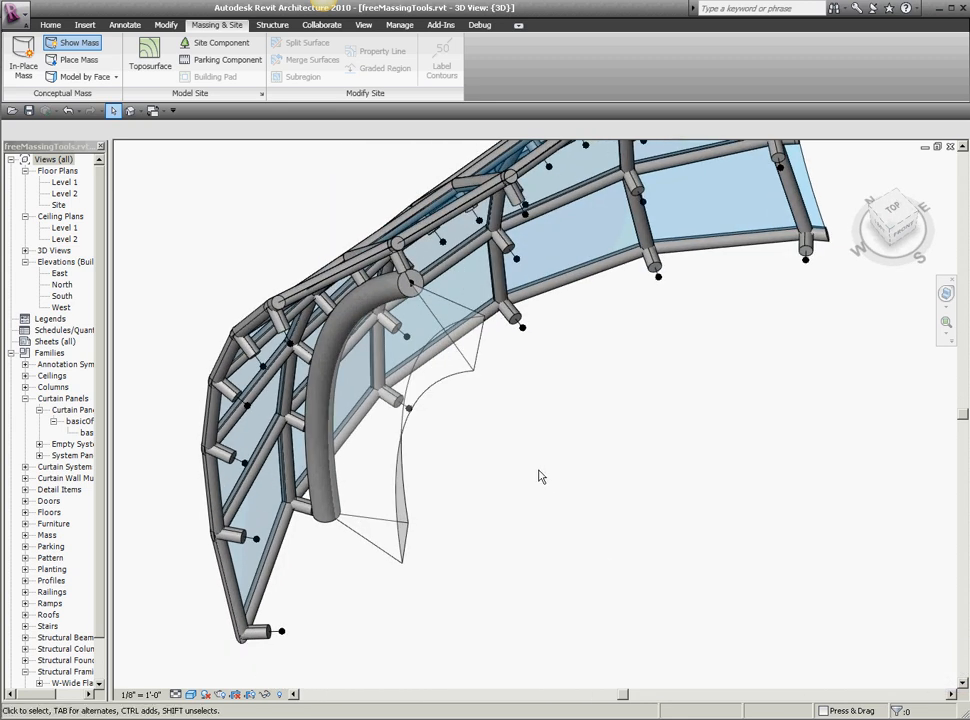